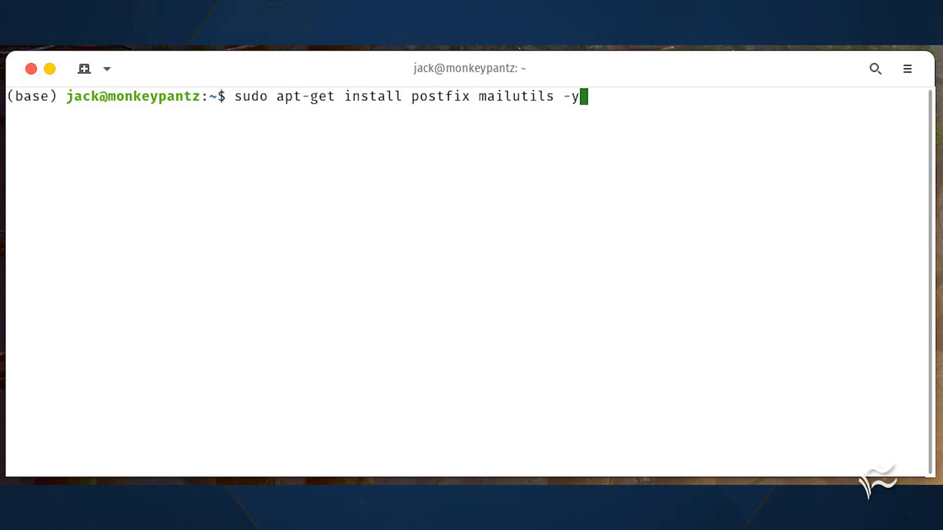
Install Postfix and mailutils via apt-get, choosing Internet Site as the mail configuration type
key("Return")
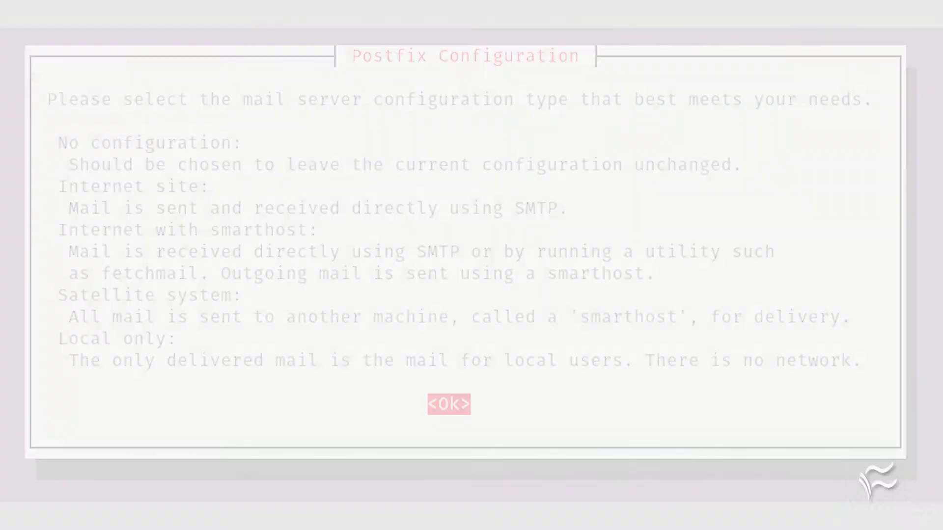
left_click(448, 404)
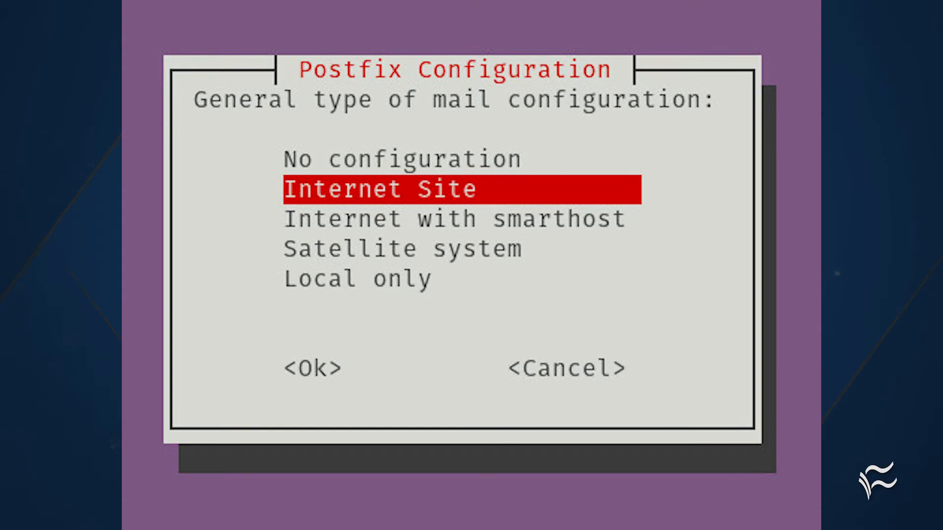
left_click(313, 368)
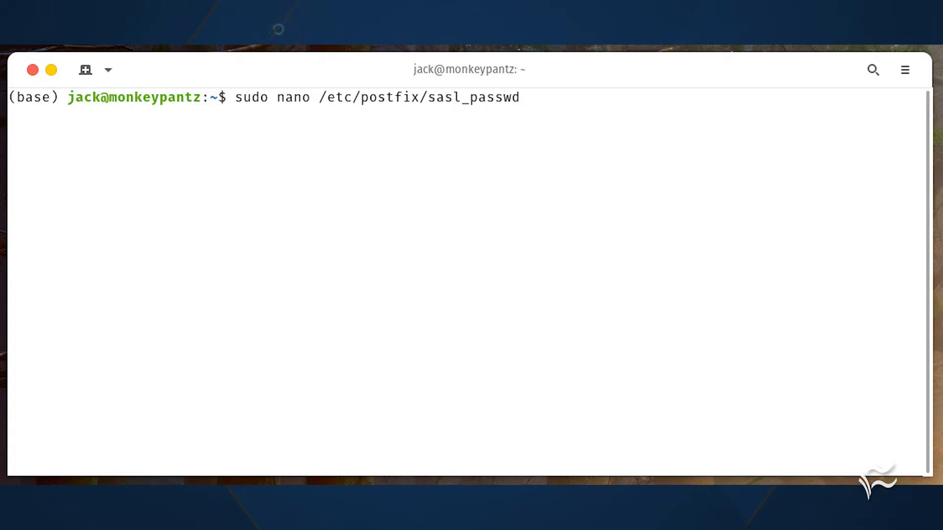
Edit /etc/postfix/sasl_passwd in nano, restrict it to mode 600, and queue editing main.cf
type("chmod 600")
key("Return")
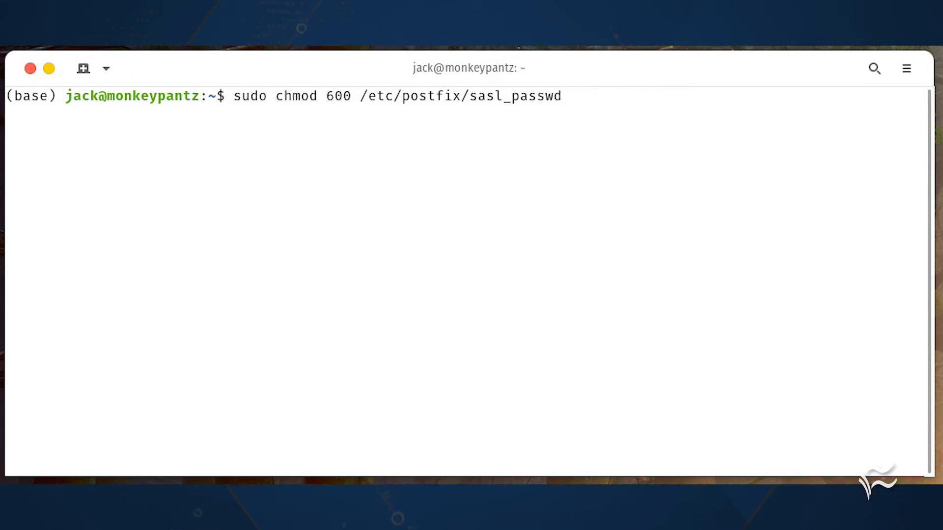
type("sudo nano /etc/postfix/main.cf")
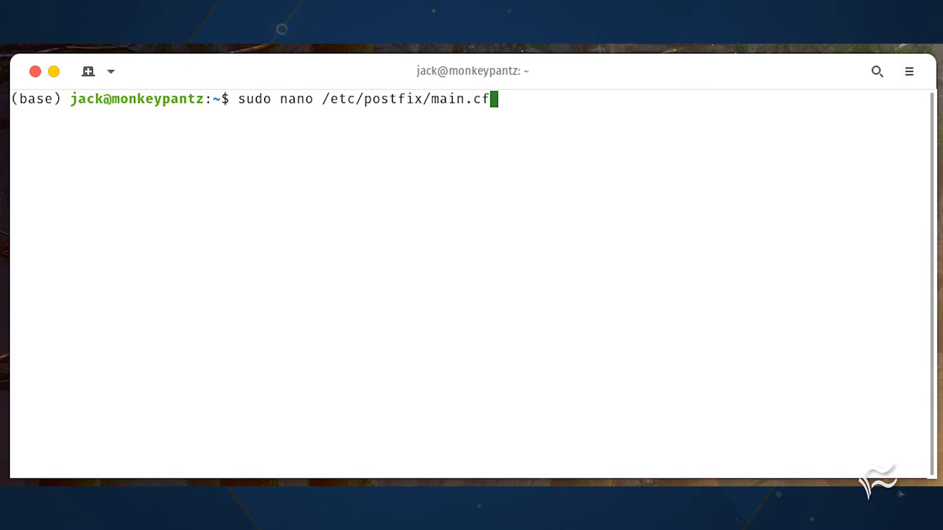
Edit /etc/postfix/main.cf in nano with the Gmail relay settings and queue the postmap command
key("Return")
type("sudo postmap /etc/postfix/sasl_passwd")
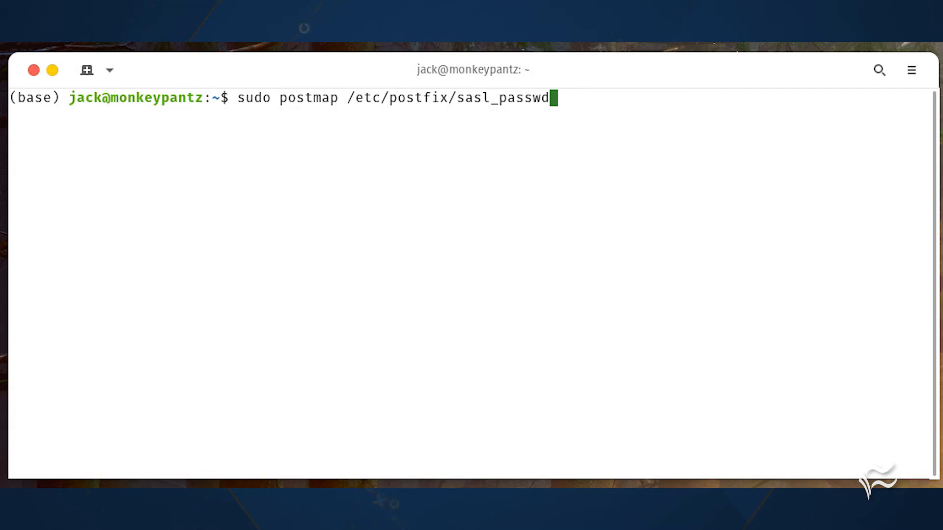
Restart and enable the postfix service with systemctl, then queue sudo nano /etc/profile
type("sudo systemctl restart postfix")
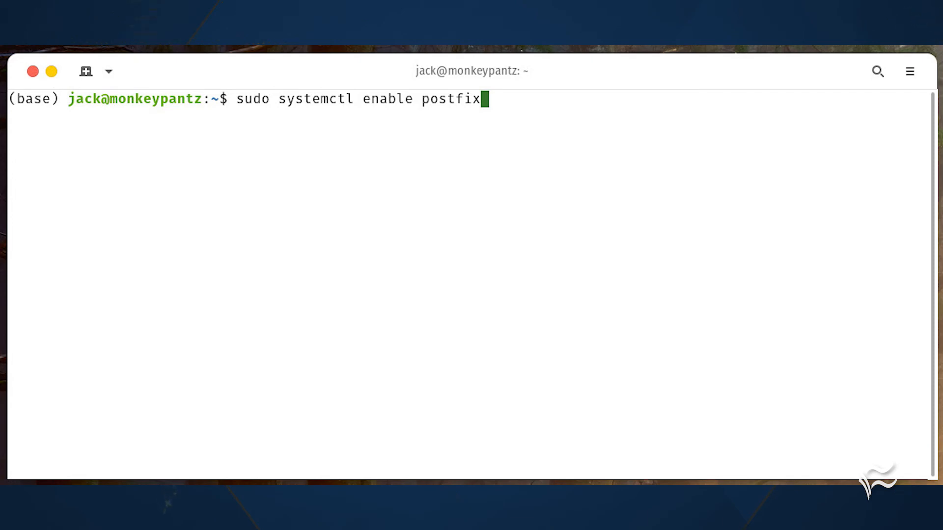
type("sudo nano /etc/profile")
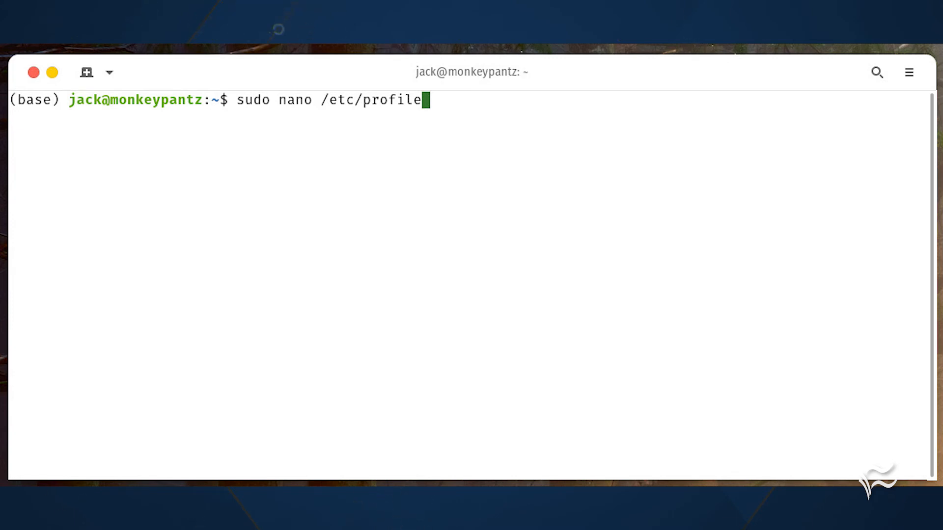
Open /etc/profile in nano and append the SSH_CLIENT login mail-alert block
key("Return")
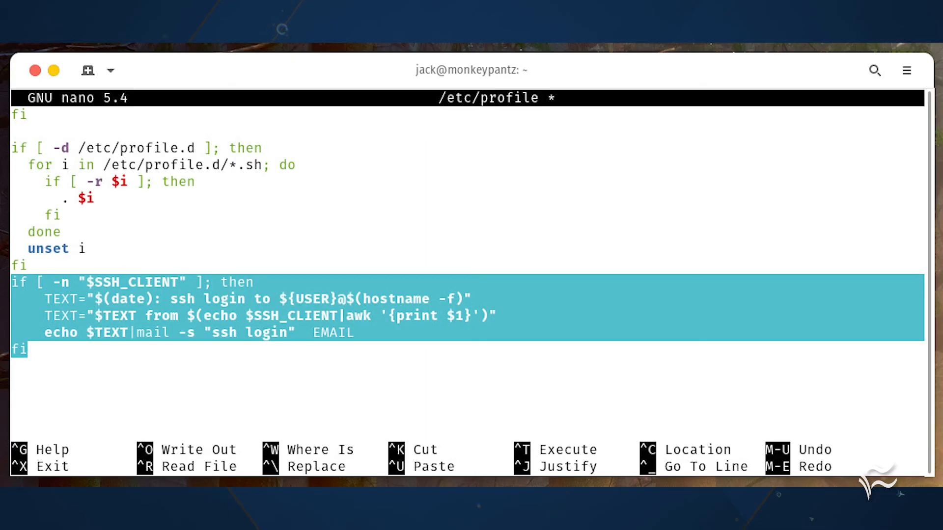